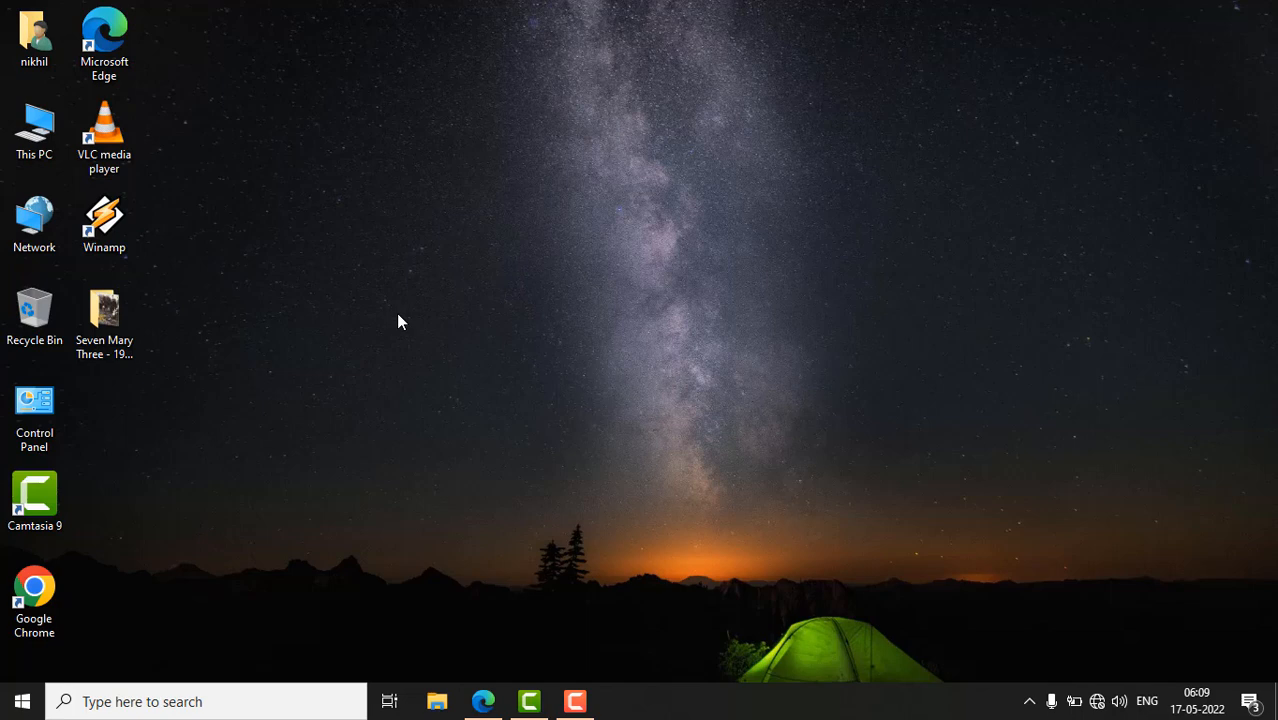
mouse_move(484, 296)
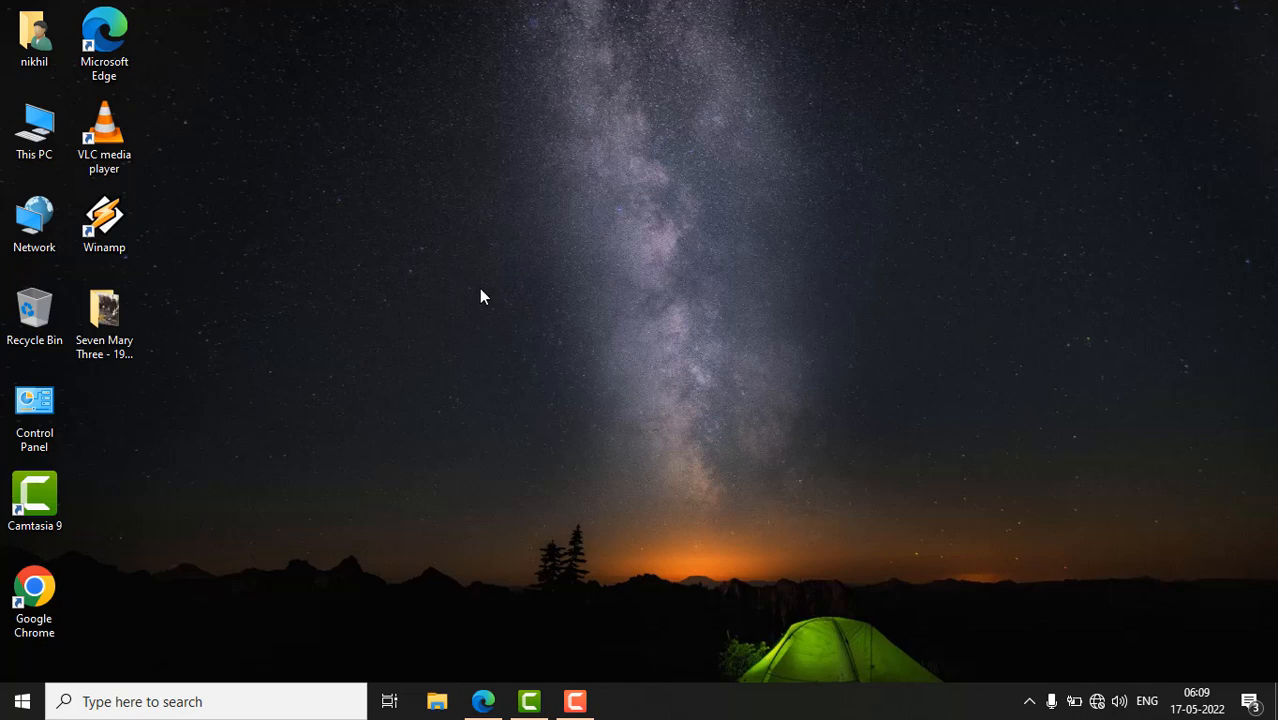
mouse_move(700, 414)
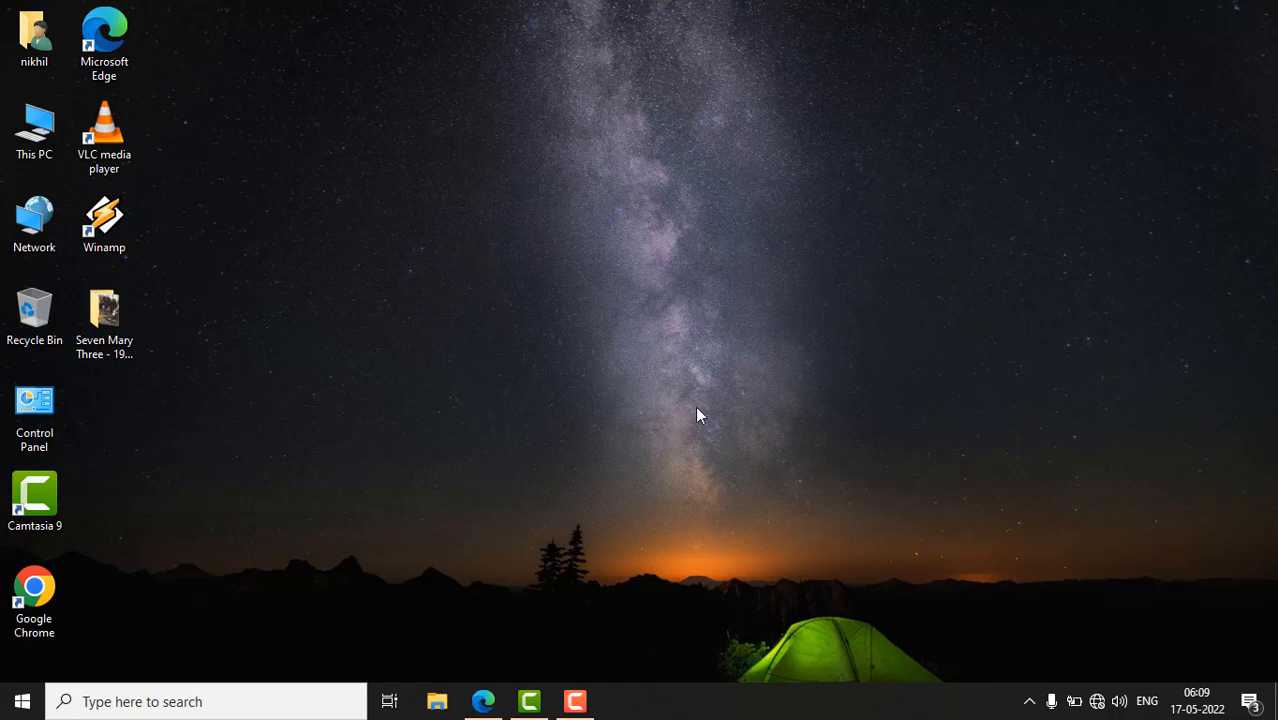
mouse_move(650, 524)
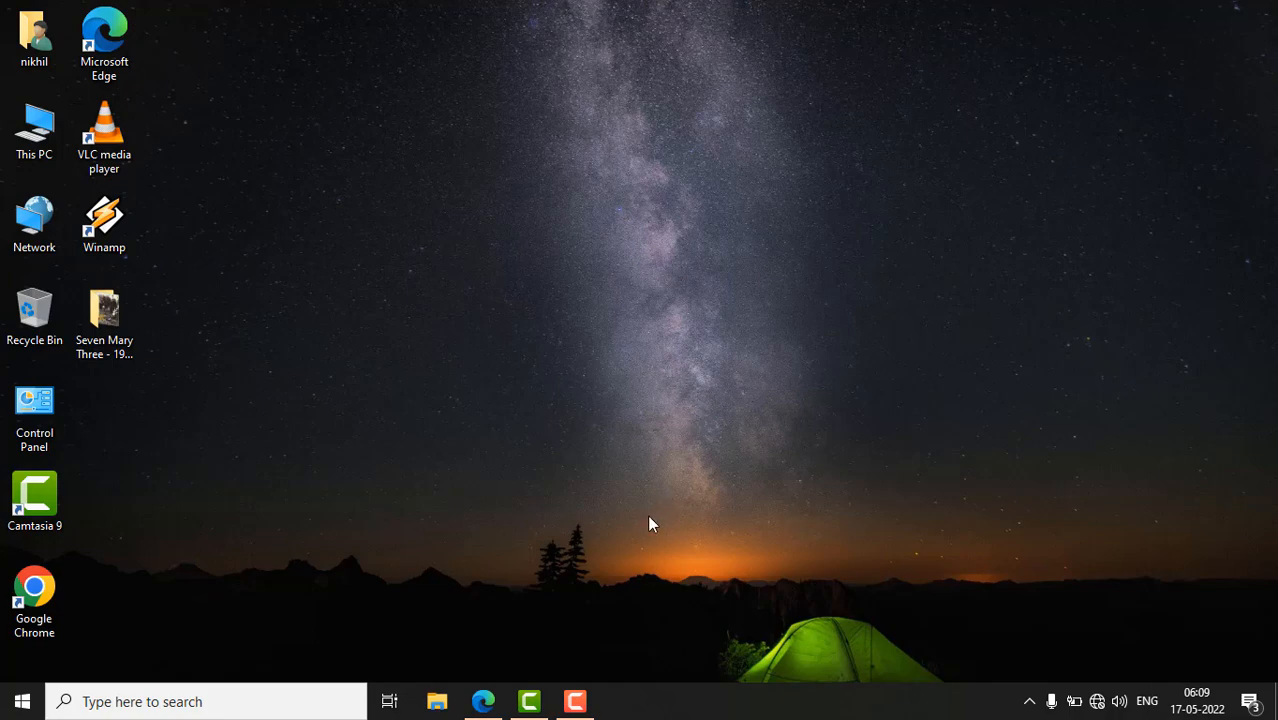
Launch Edge and reach its Settings page via the ... menu.
left_click(484, 700)
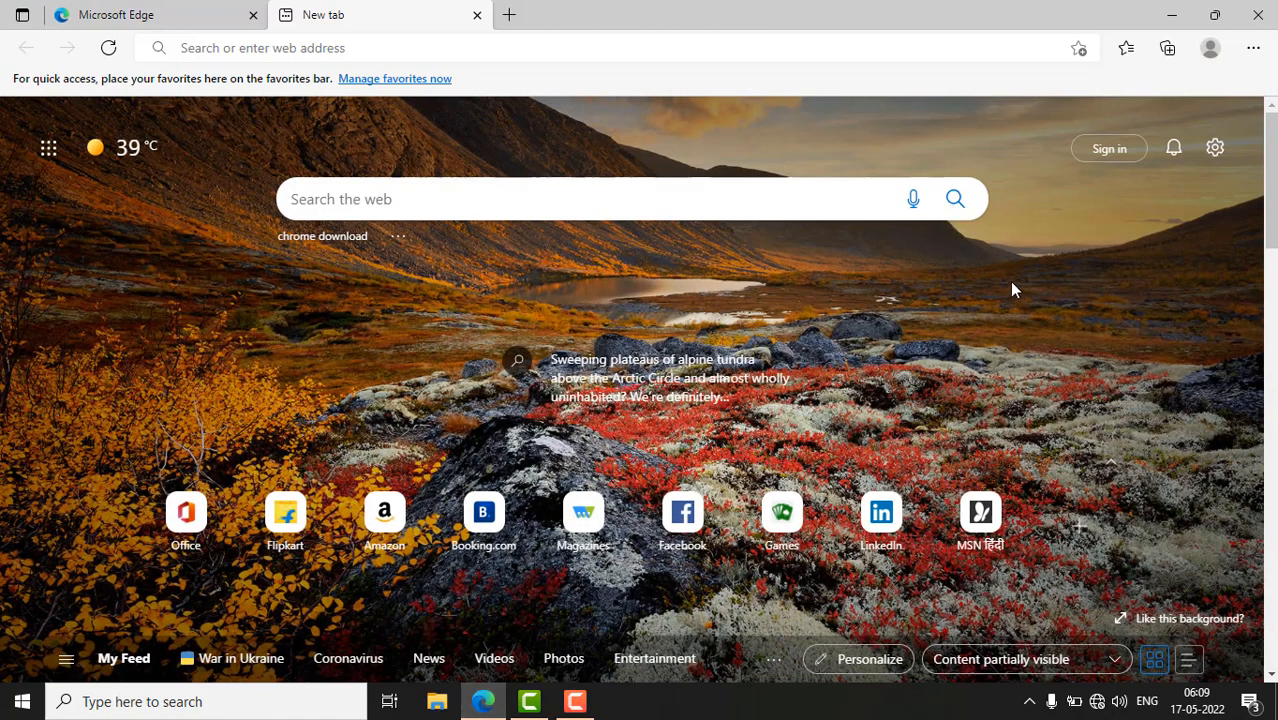
mouse_move(1060, 292)
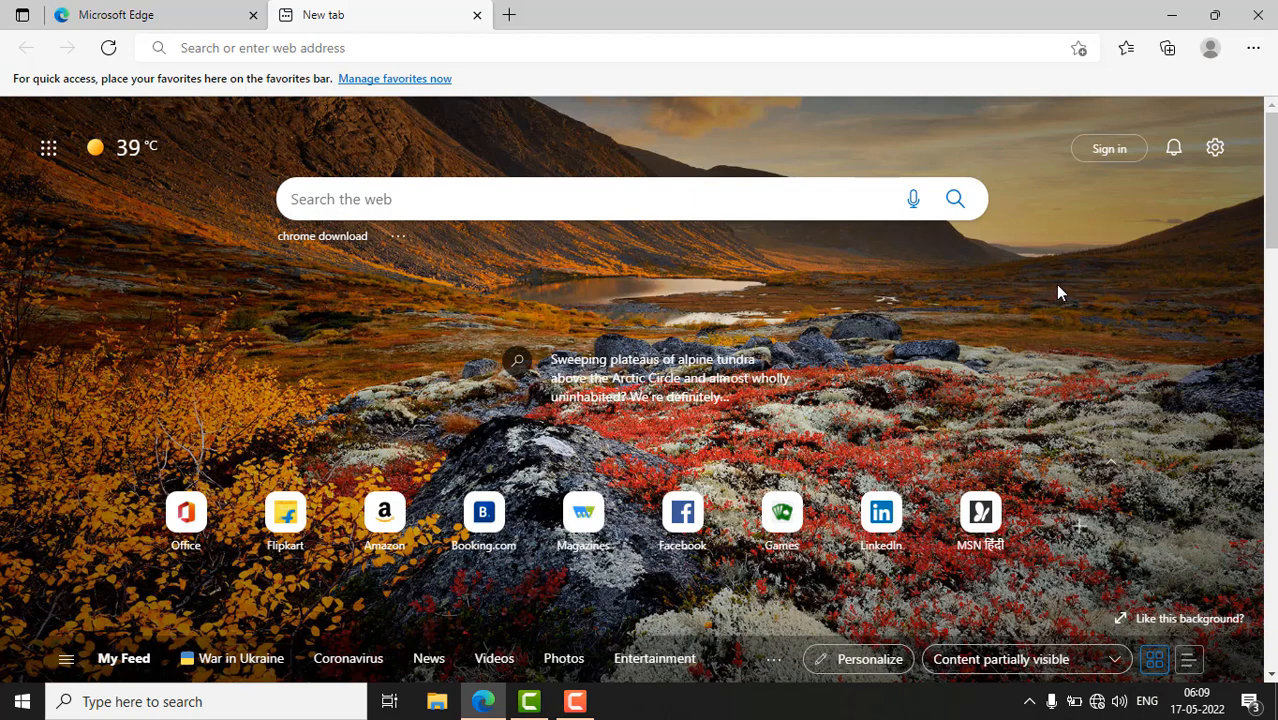
mouse_move(1252, 48)
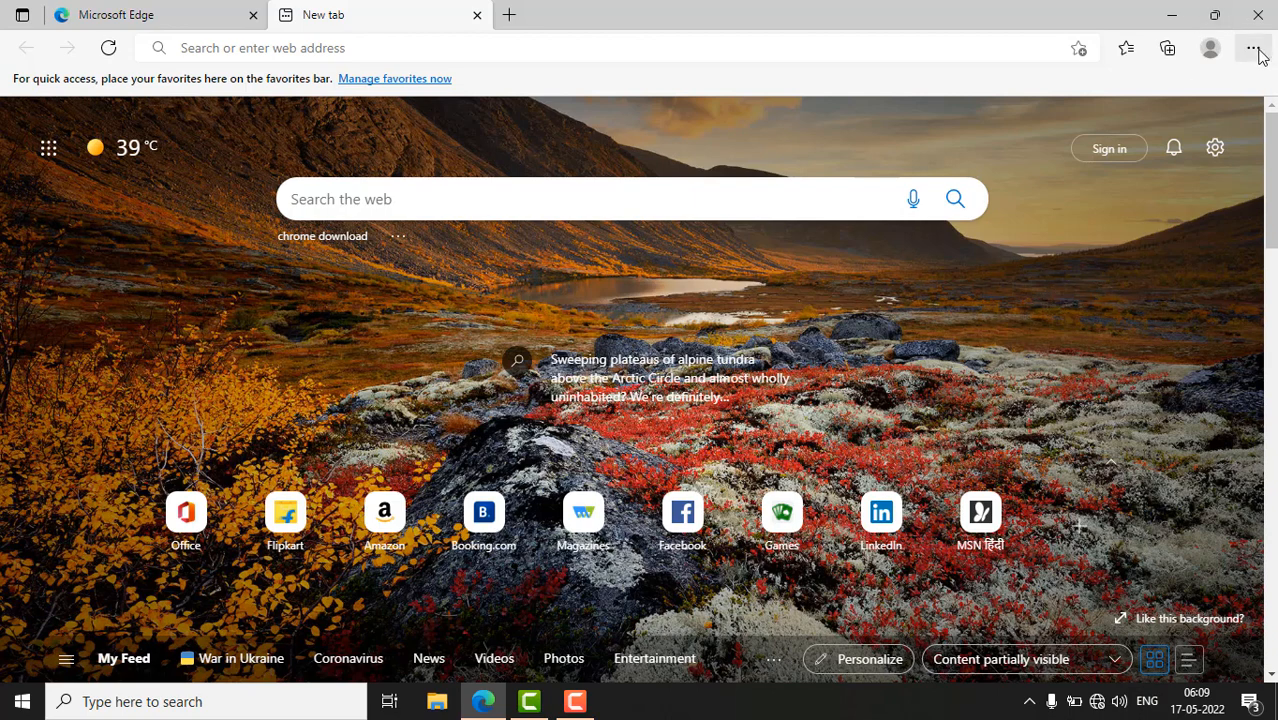
left_click(1252, 48)
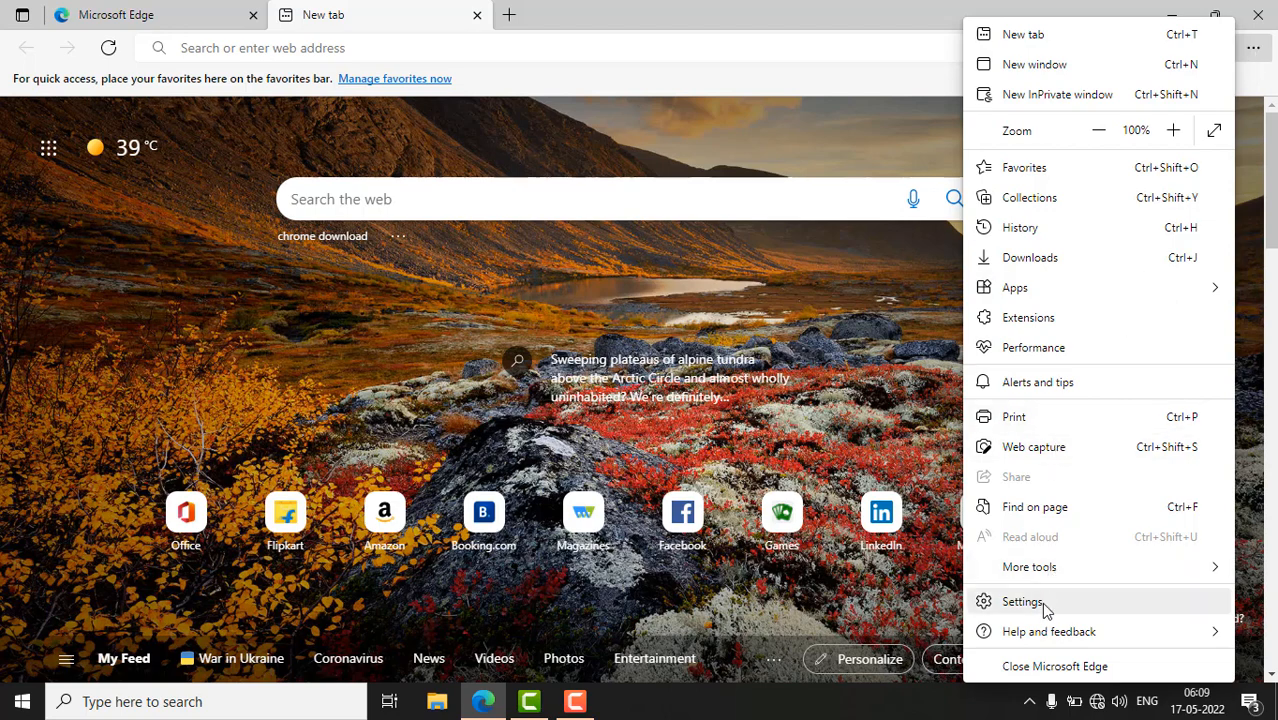
left_click(1020, 600)
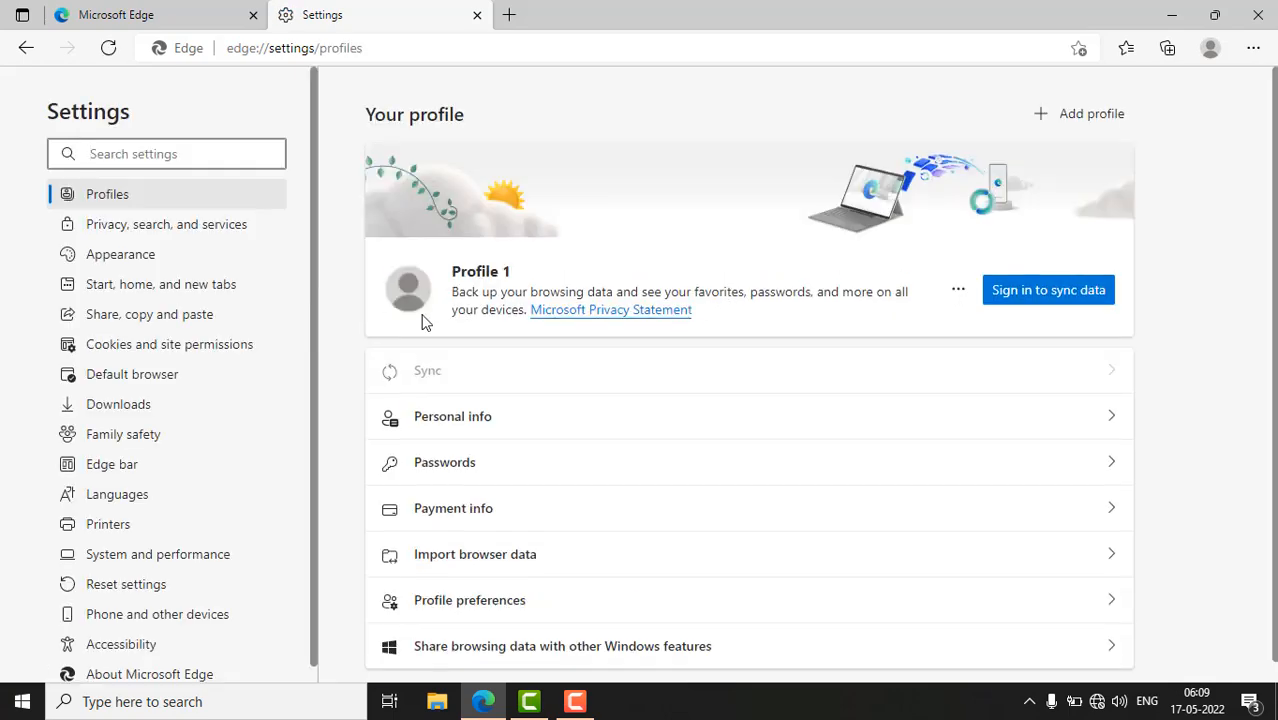
mouse_move(114, 344)
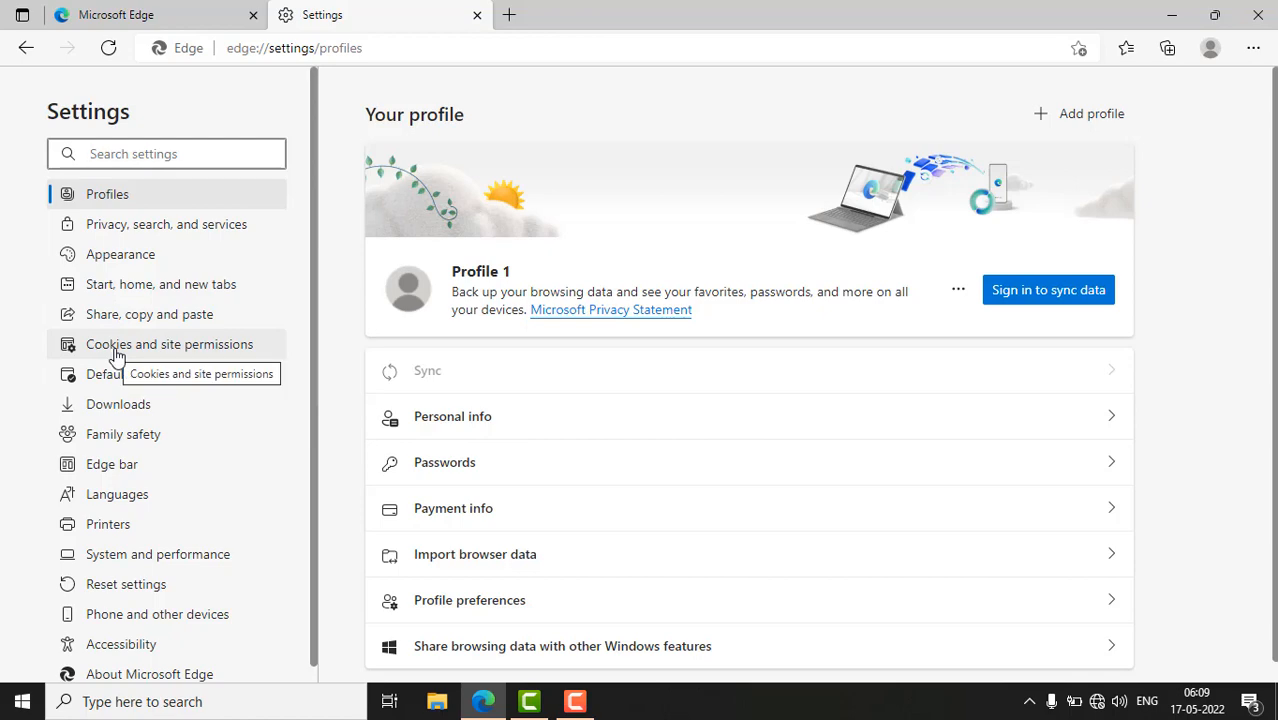
Under Cookies and site permissions > PDF documents, switch on Always download PDF files.
left_click(168, 344)
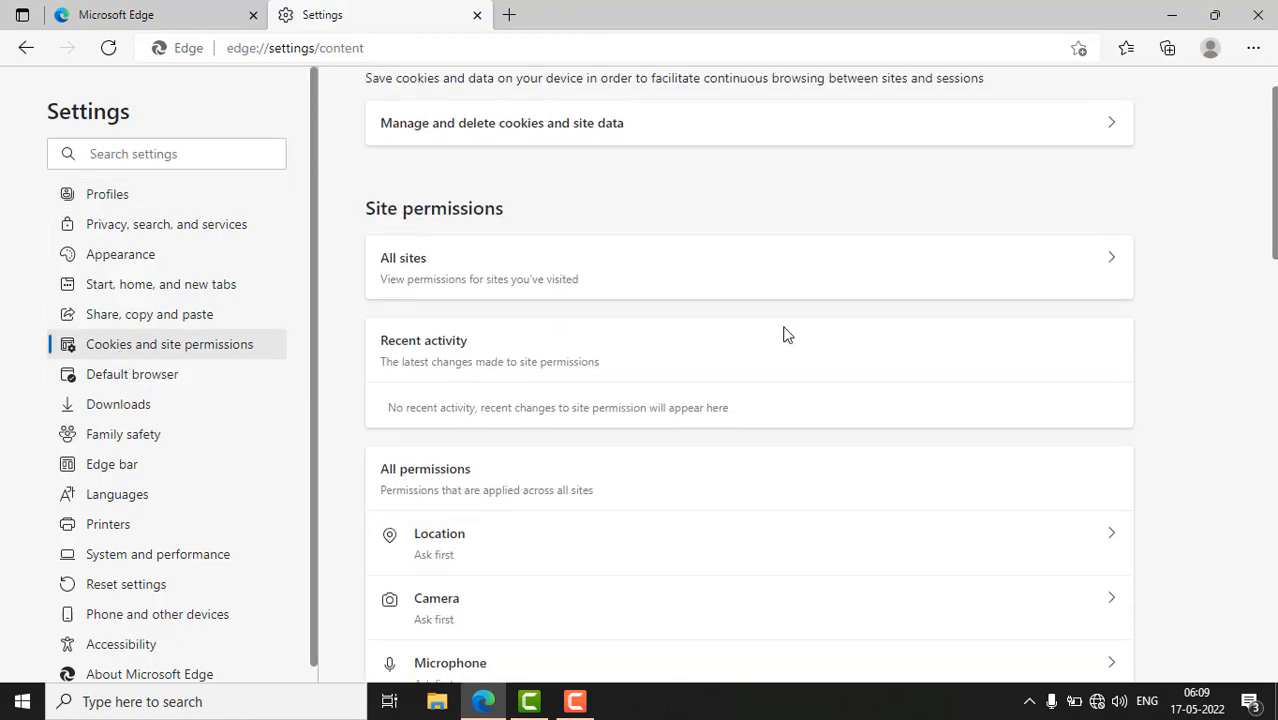
scroll("down", 3)
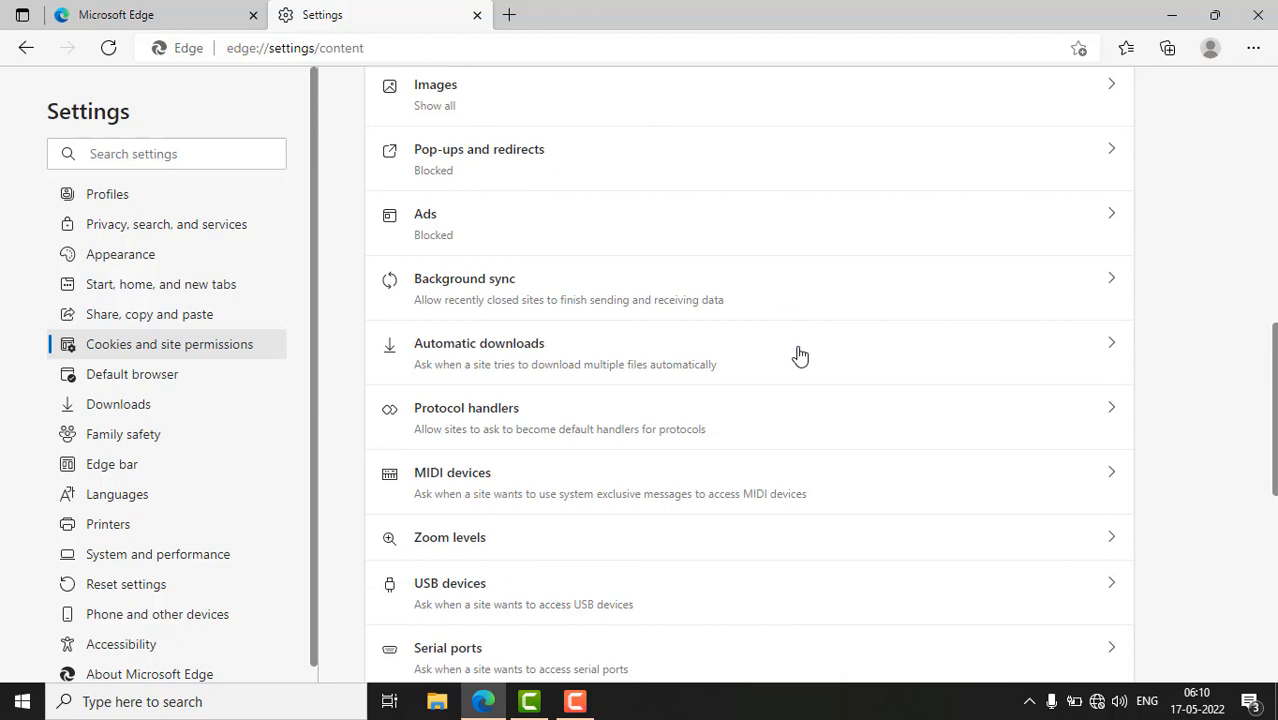
scroll("down", 3)
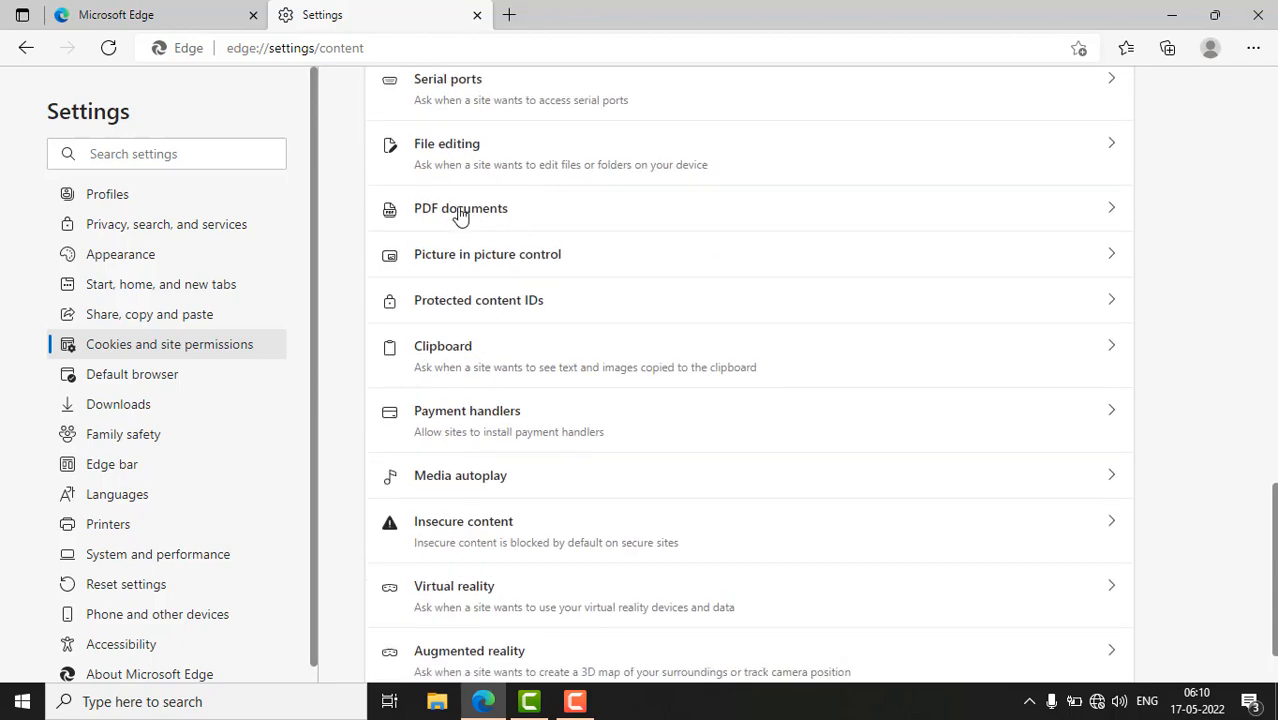
left_click(460, 208)
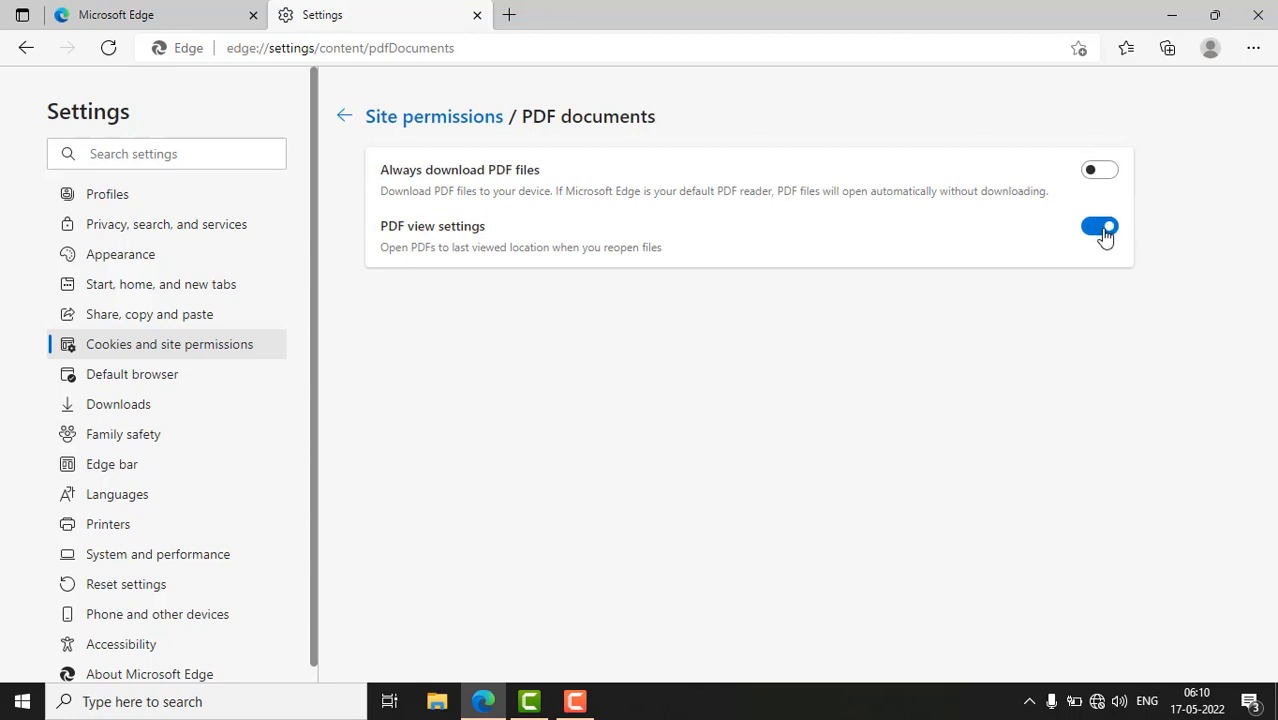
mouse_move(410, 236)
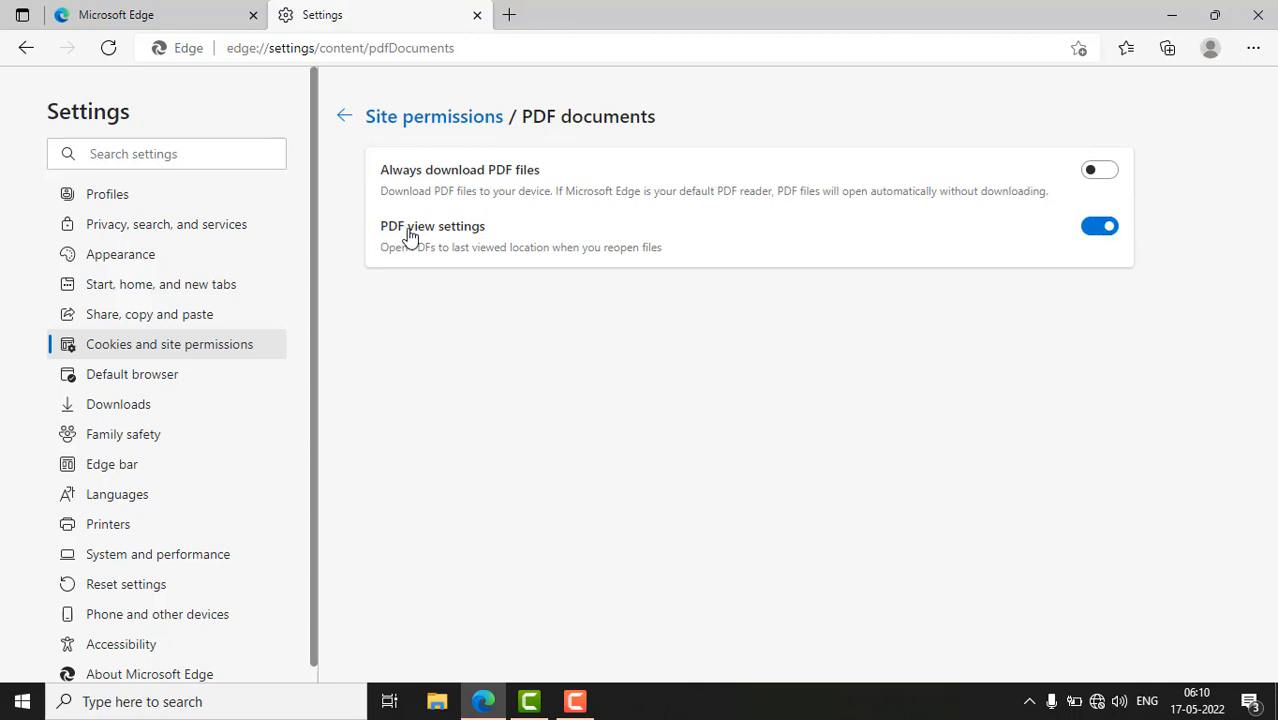
left_click(1100, 168)
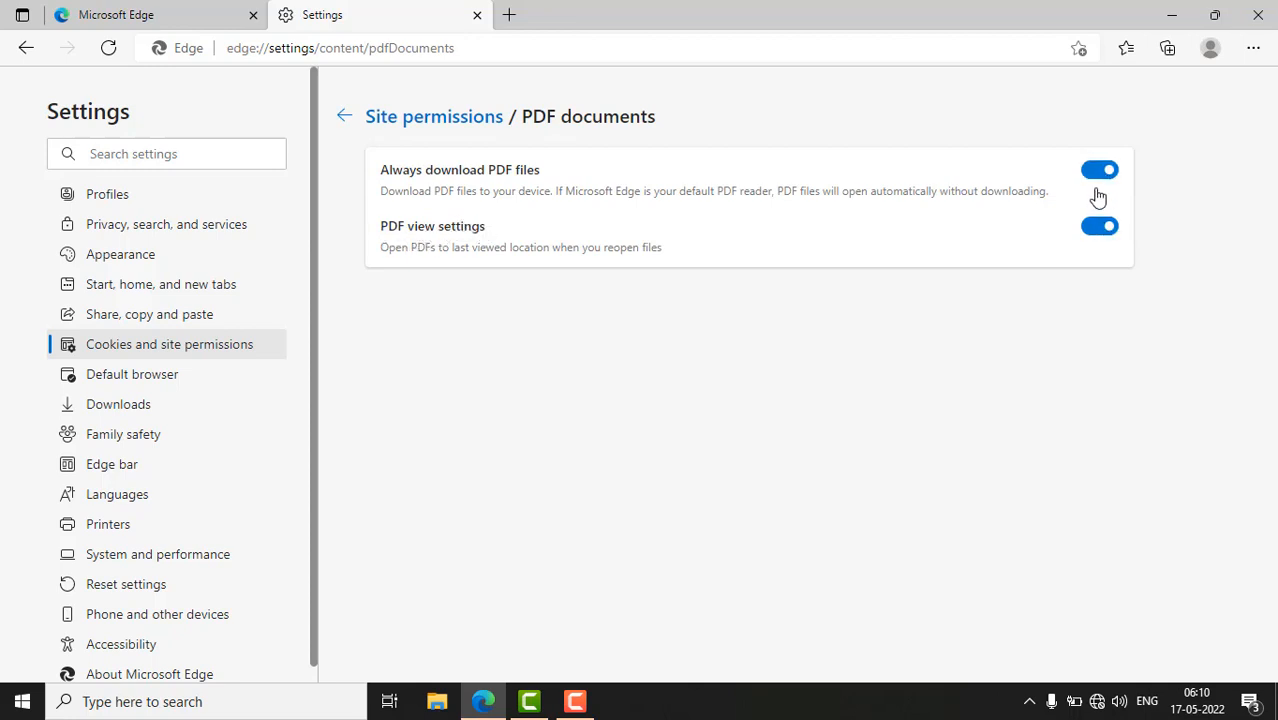
mouse_move(452, 240)
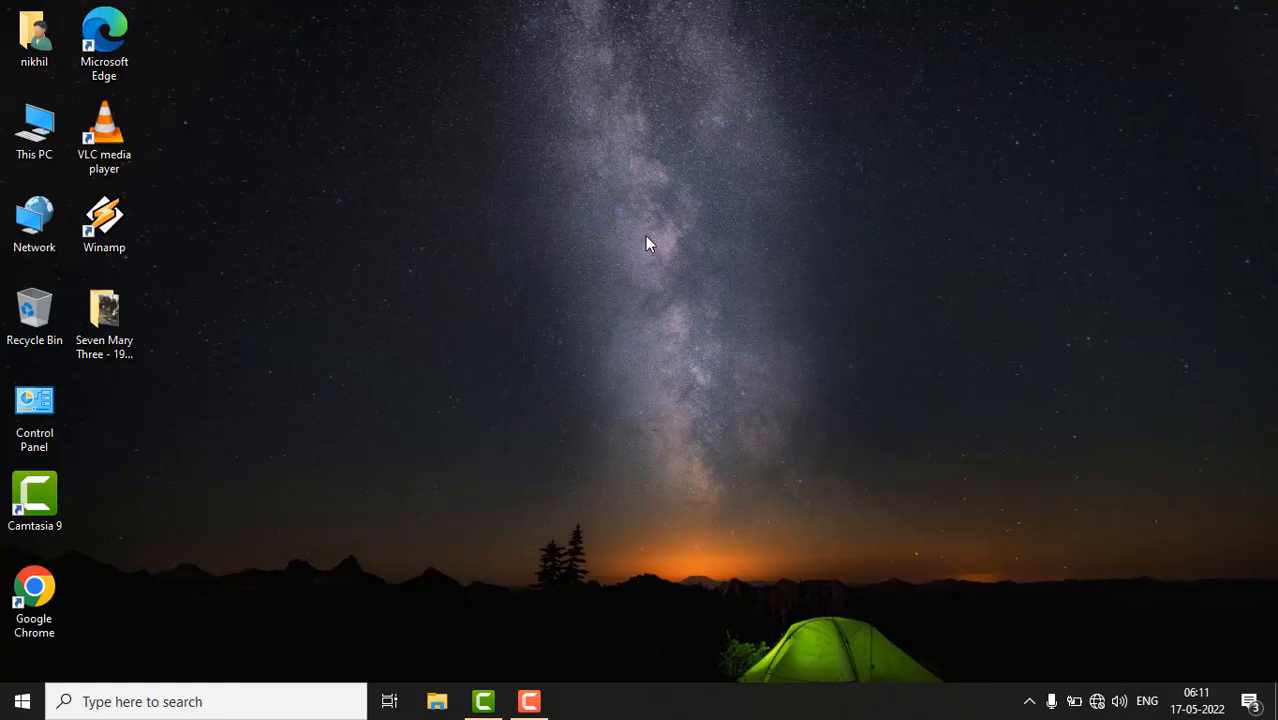
Search Windows Start for "default apps" to surface the Default apps setting.
left_click(22, 700)
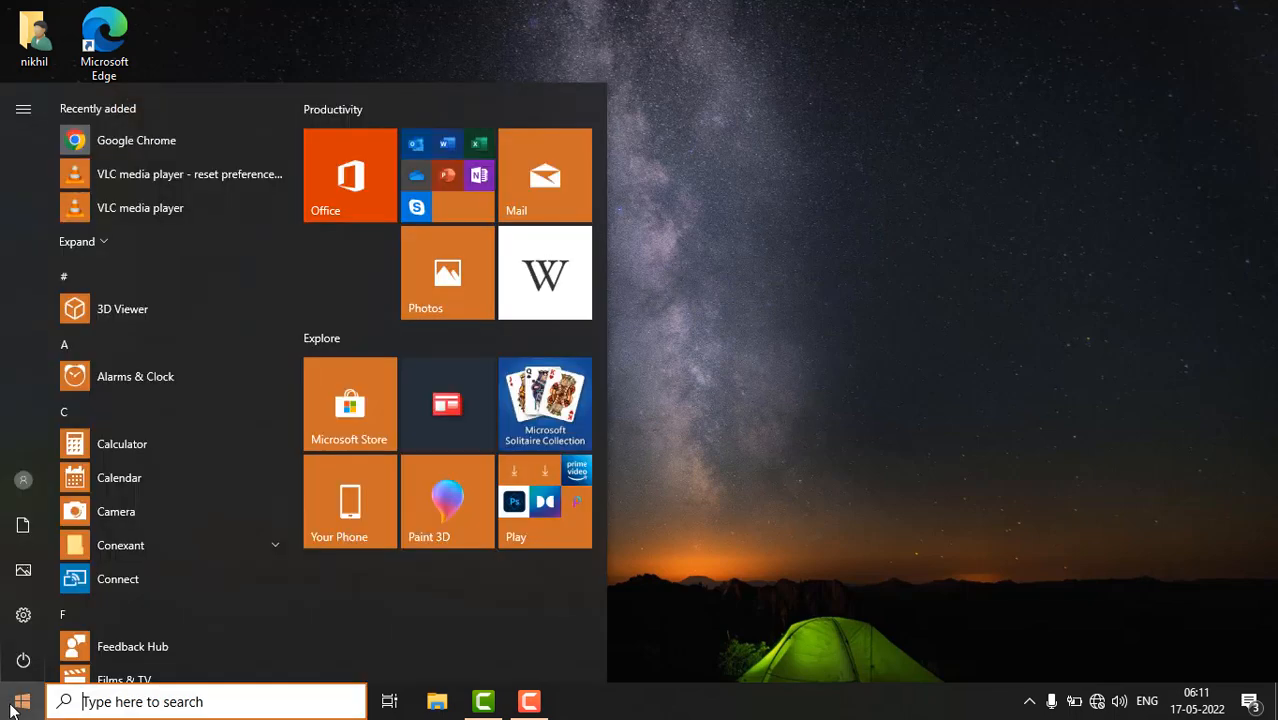
type("defa")
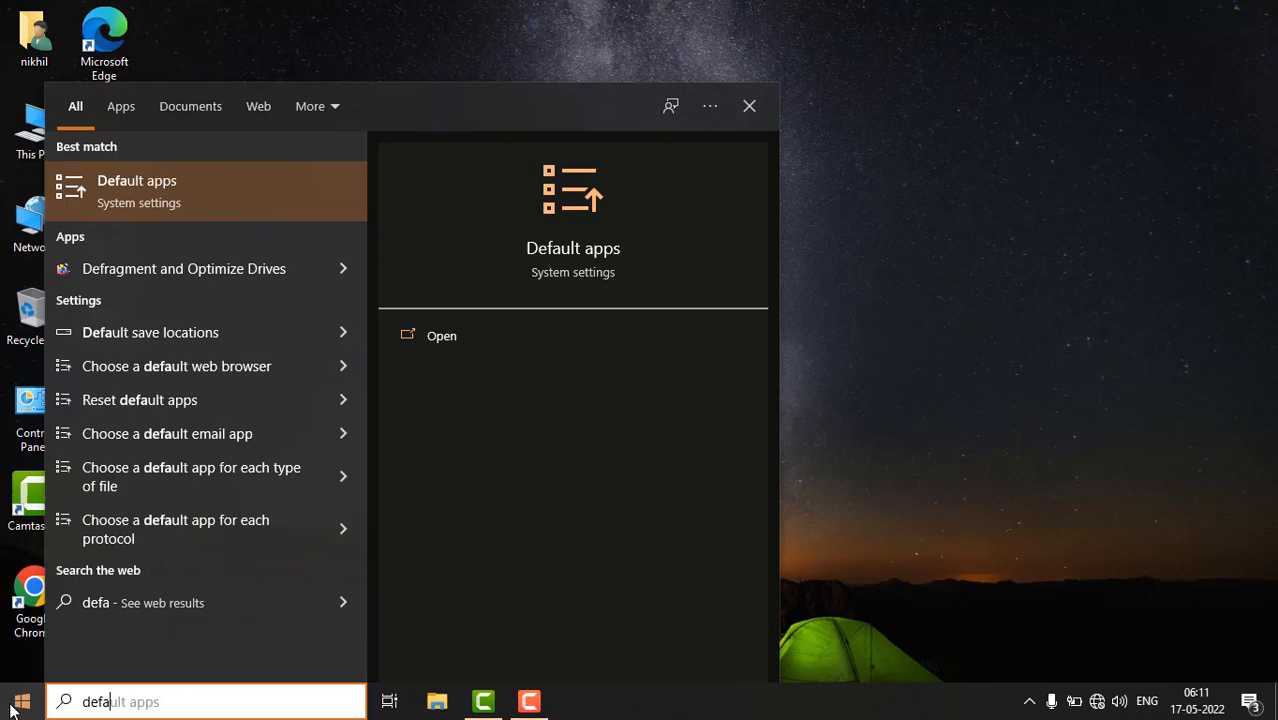
mouse_move(156, 196)
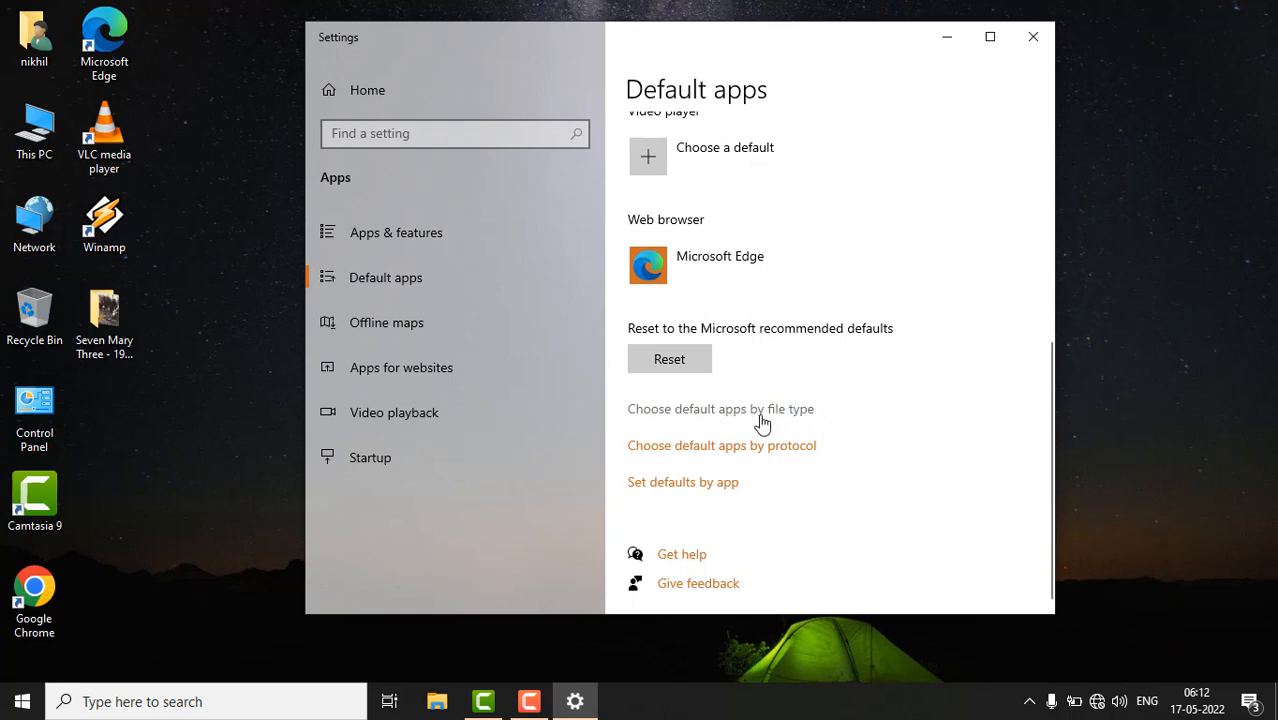
mouse_move(718, 414)
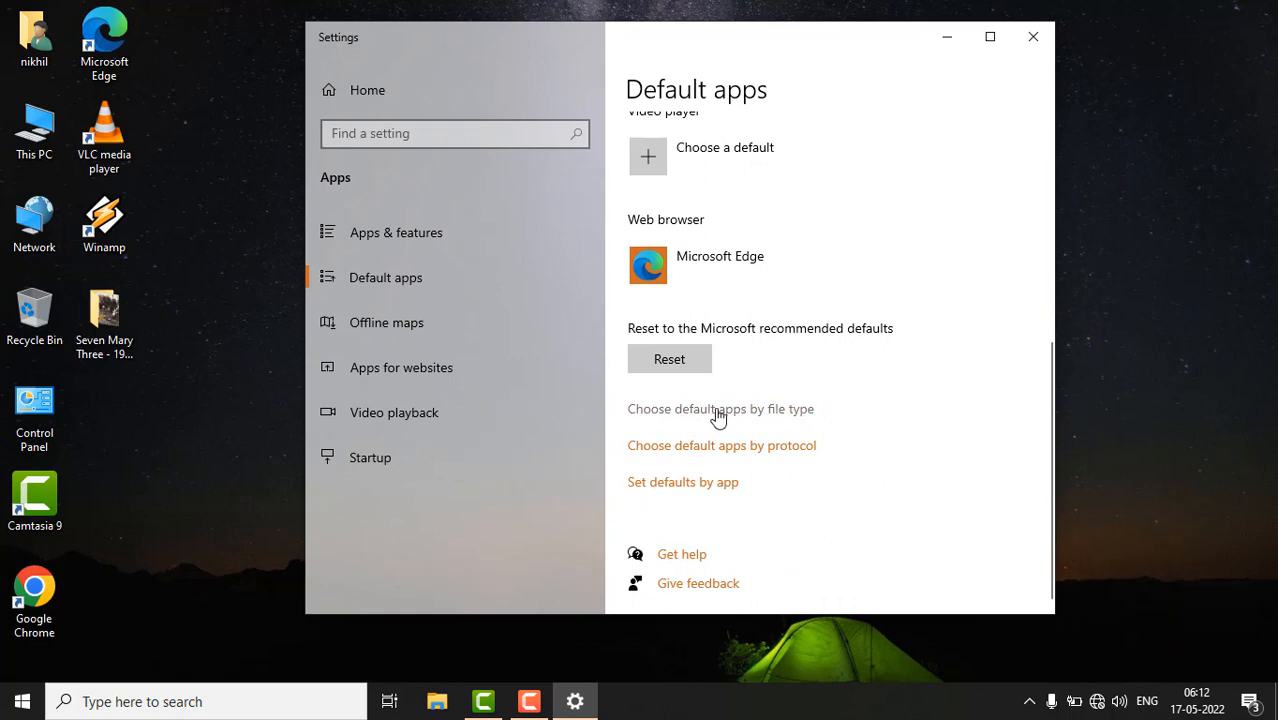
In Choose default apps by file type, assign .pdf to Microsoft Edge and close Settings.
left_click(720, 408)
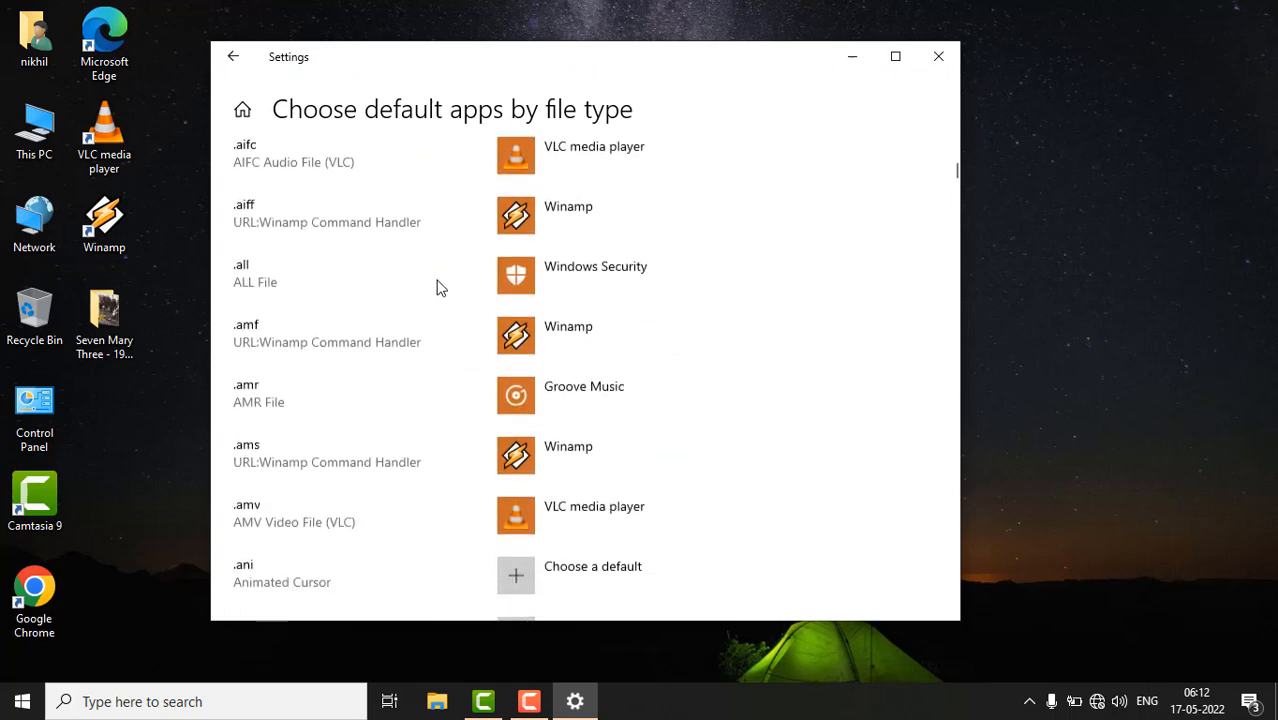
scroll("down", 3)
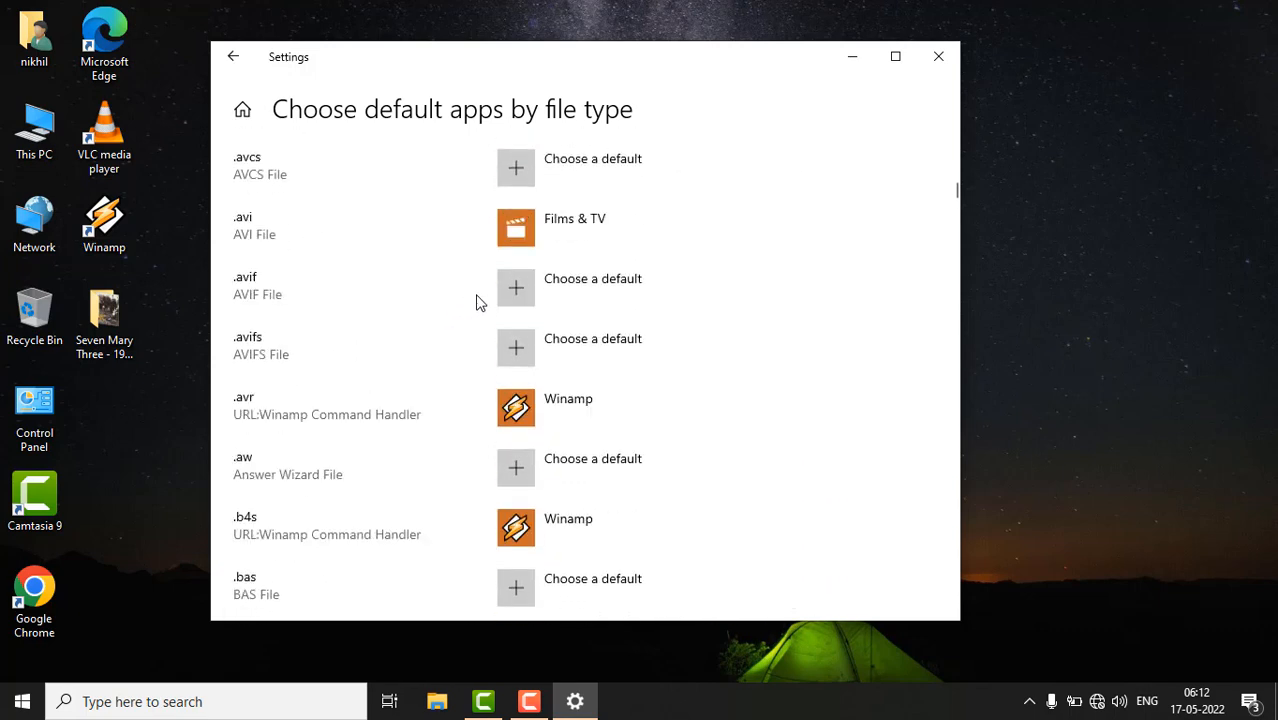
scroll("down", 3)
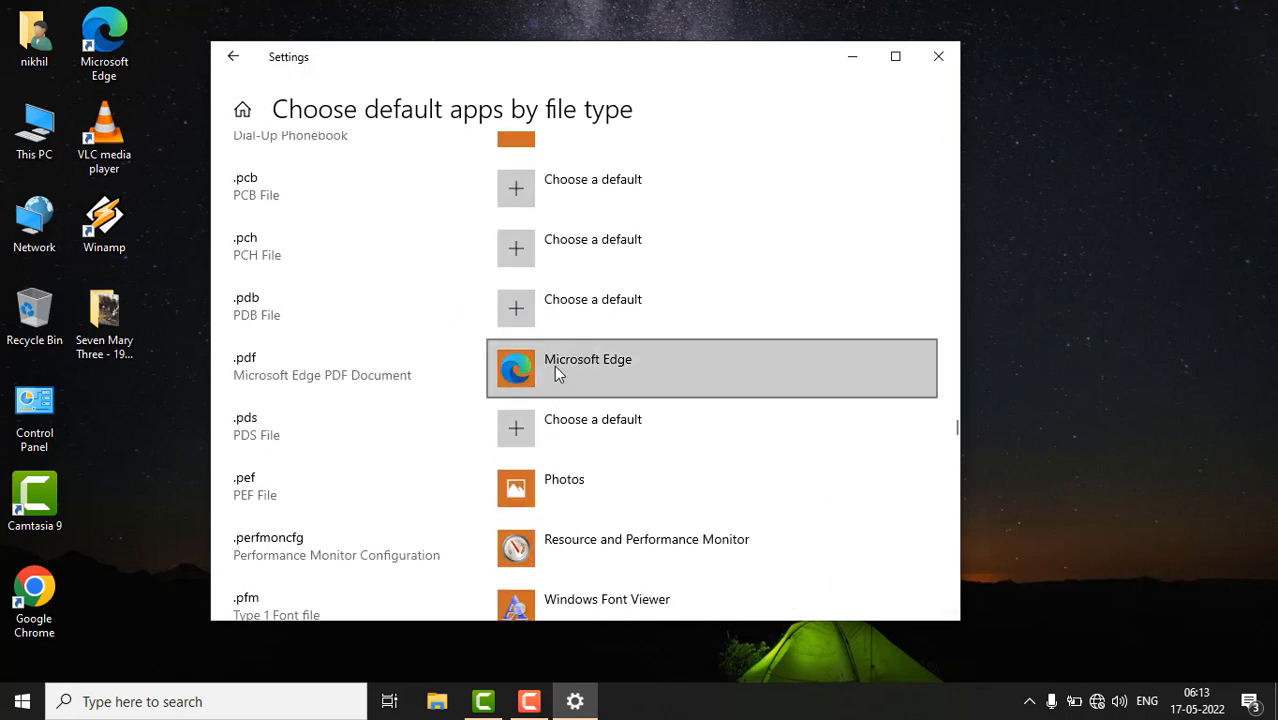
mouse_move(612, 370)
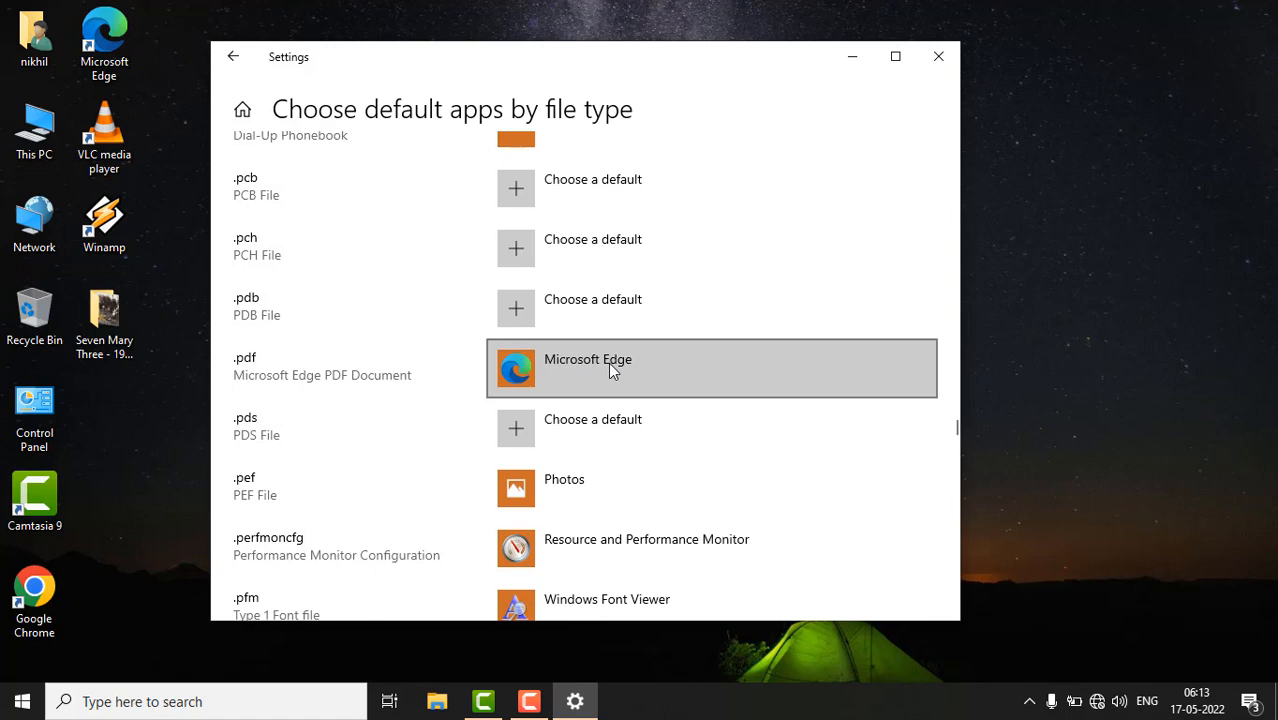
mouse_move(530, 380)
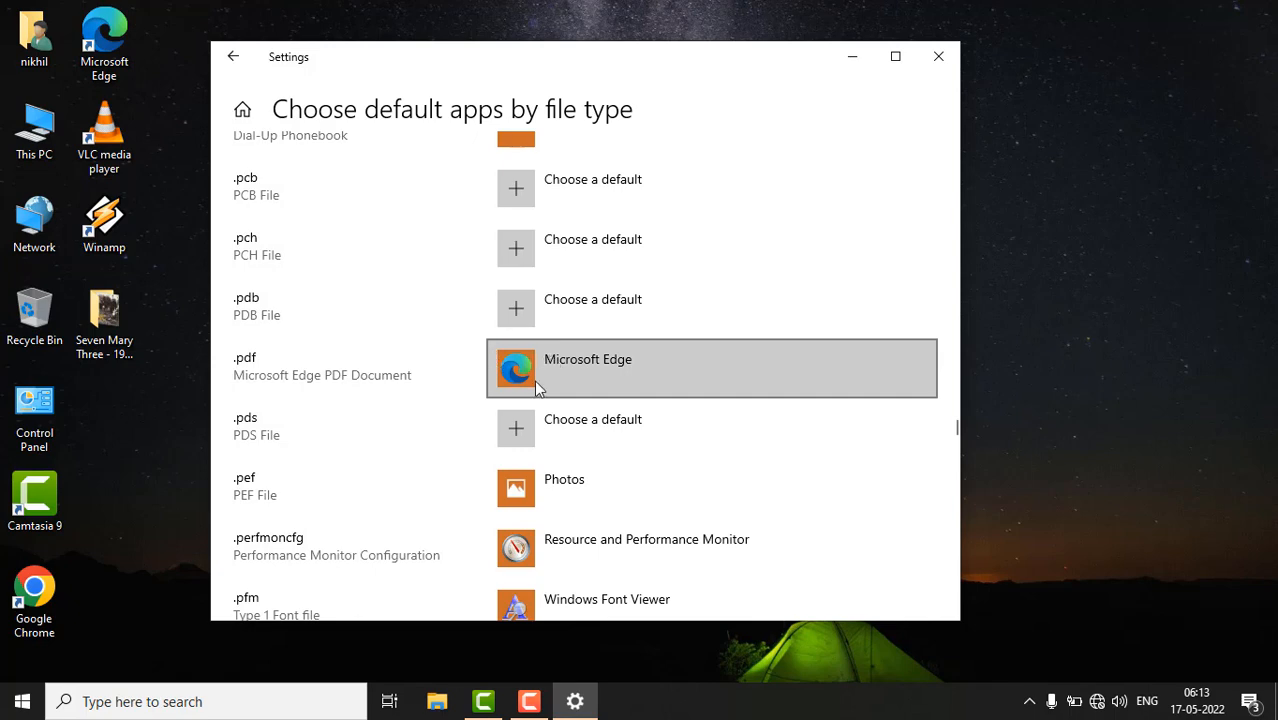
left_click(588, 368)
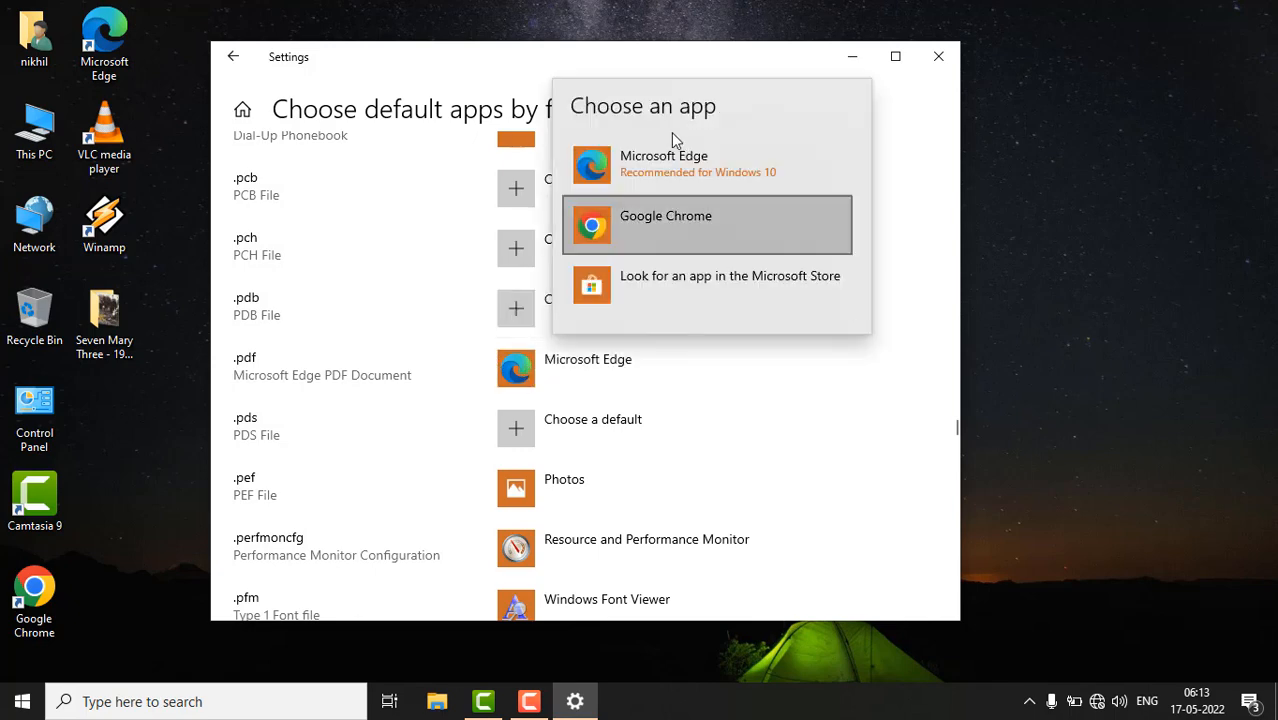
mouse_move(690, 164)
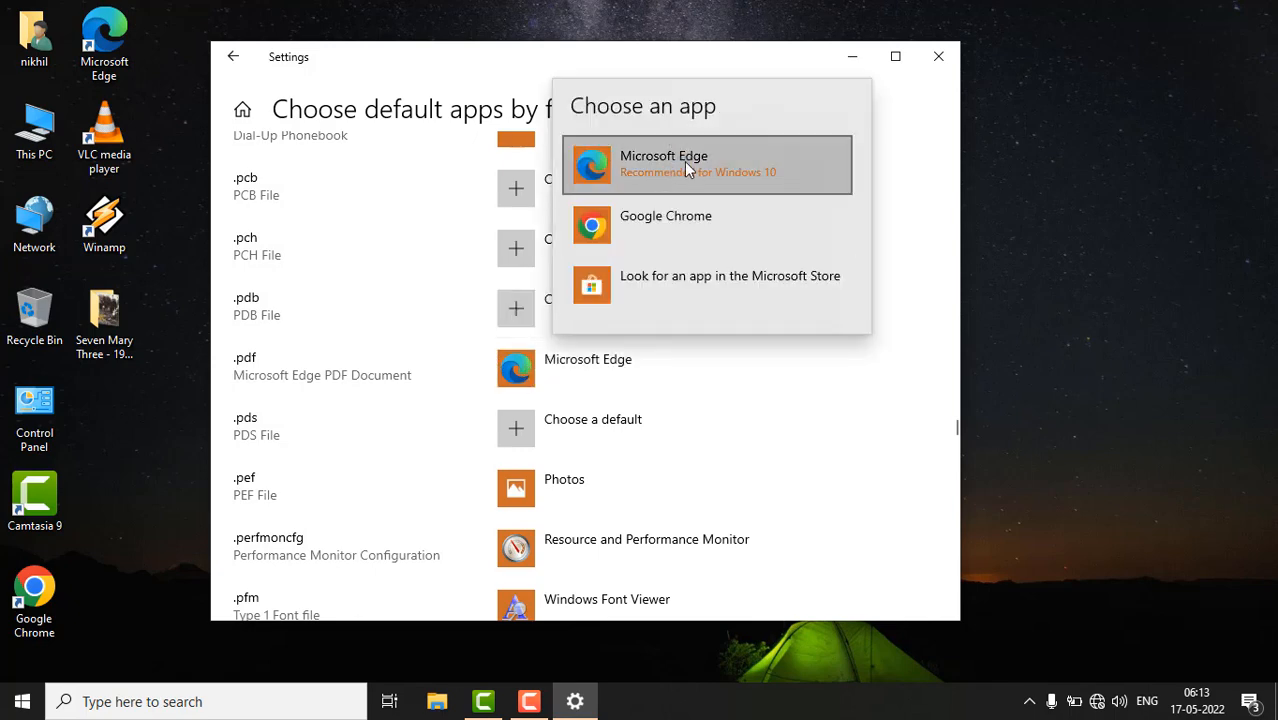
left_click(936, 56)
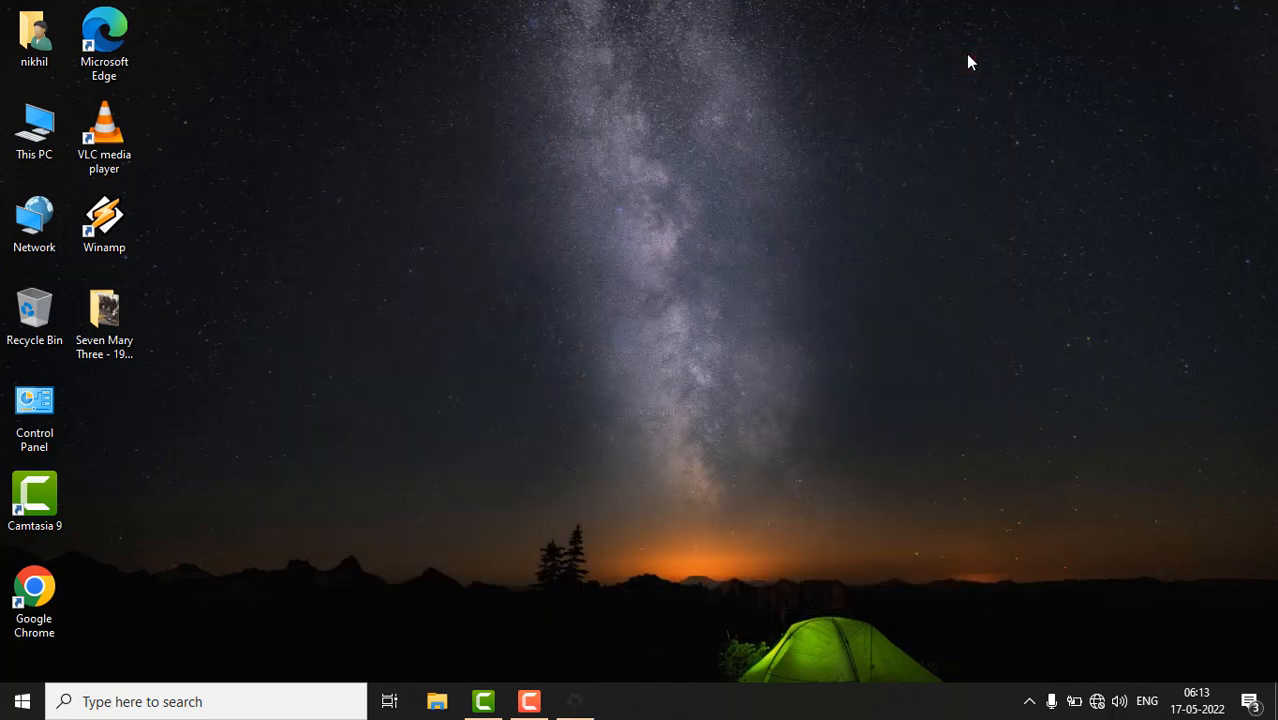
mouse_move(808, 118)
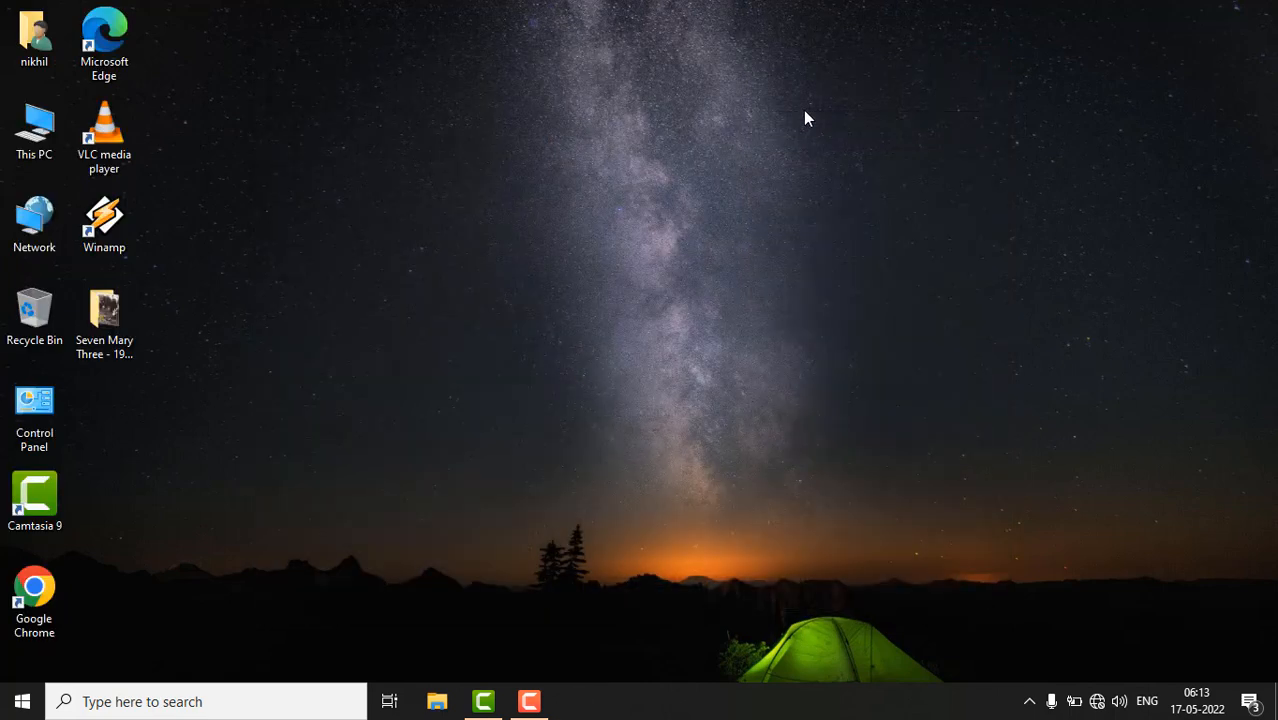
mouse_move(556, 300)
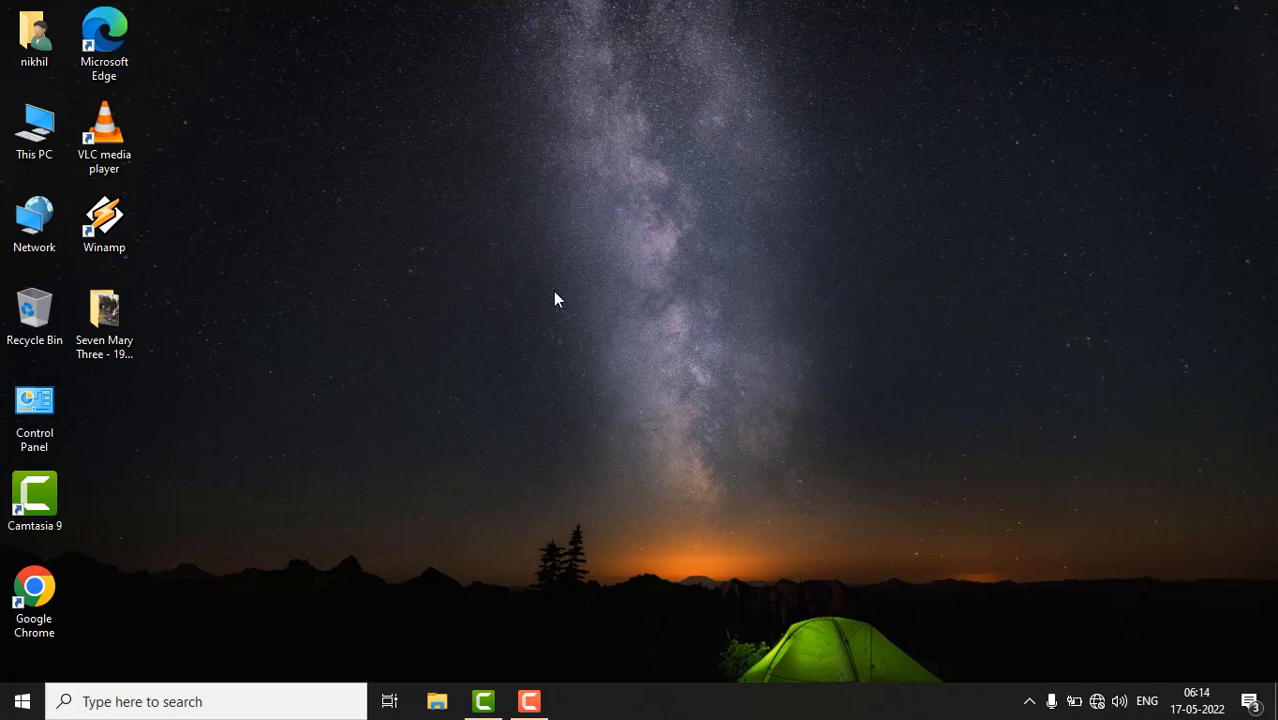
right_click(556, 300)
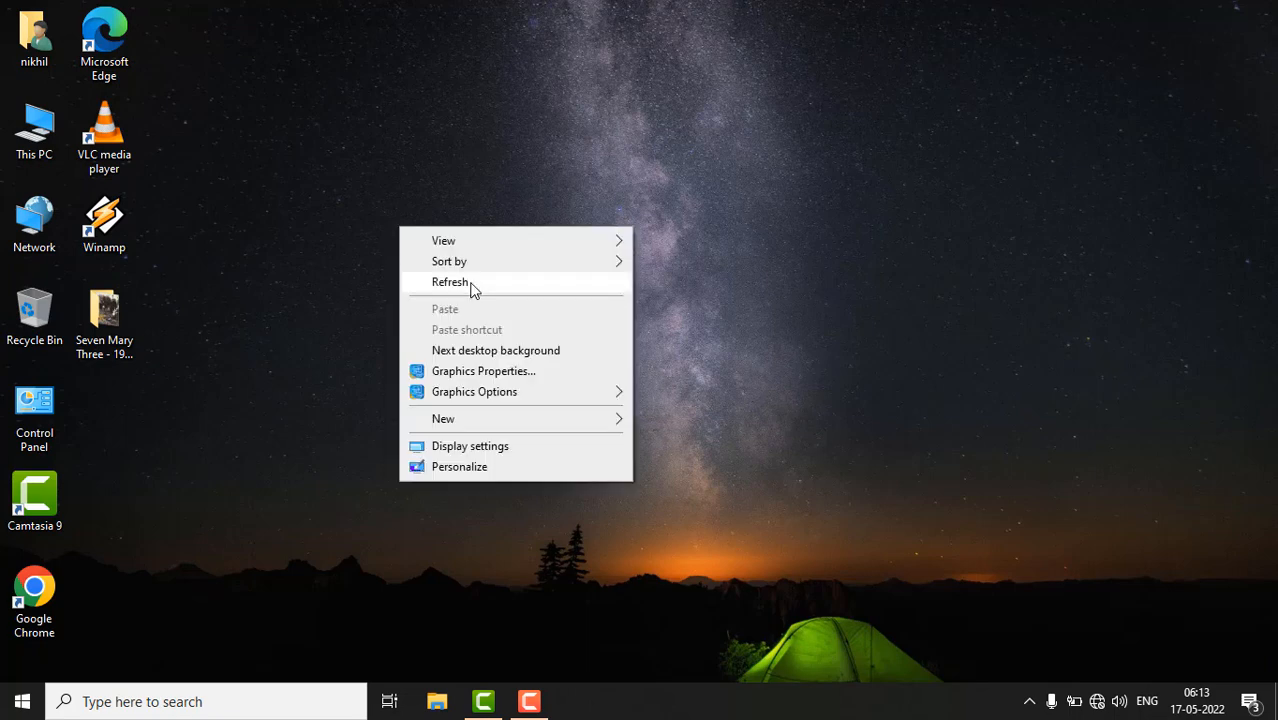
left_click(450, 280)
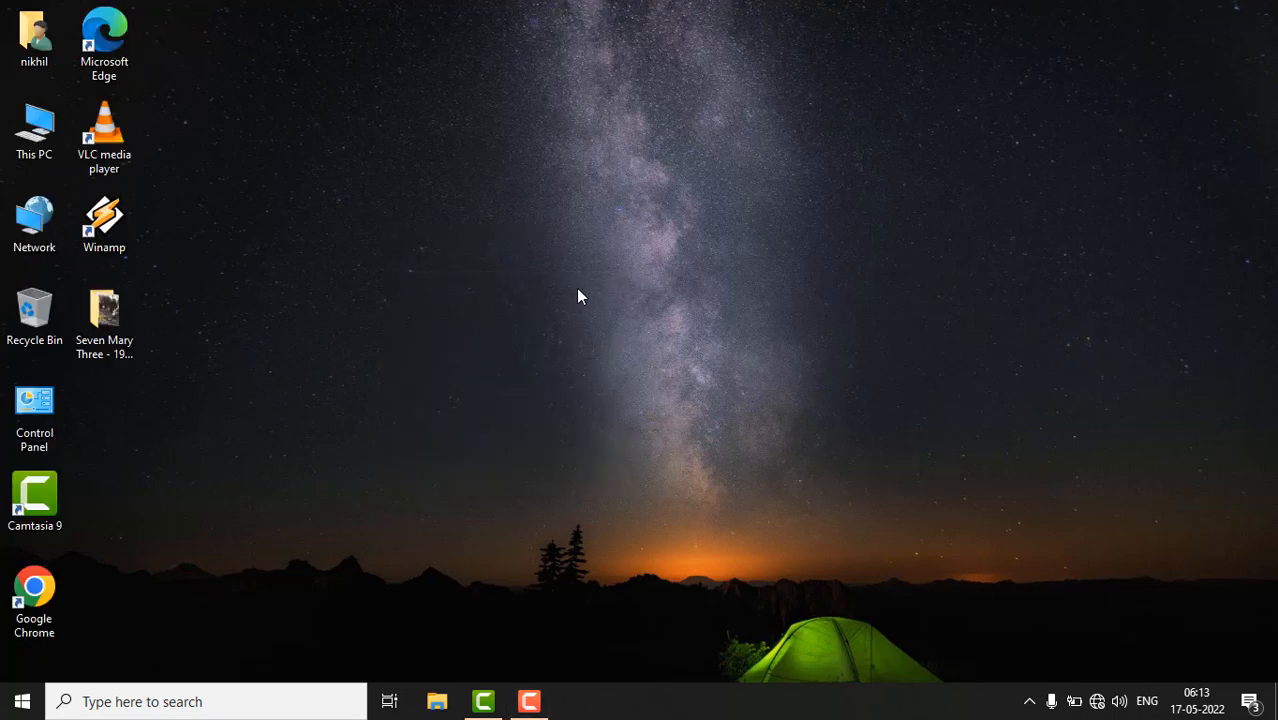